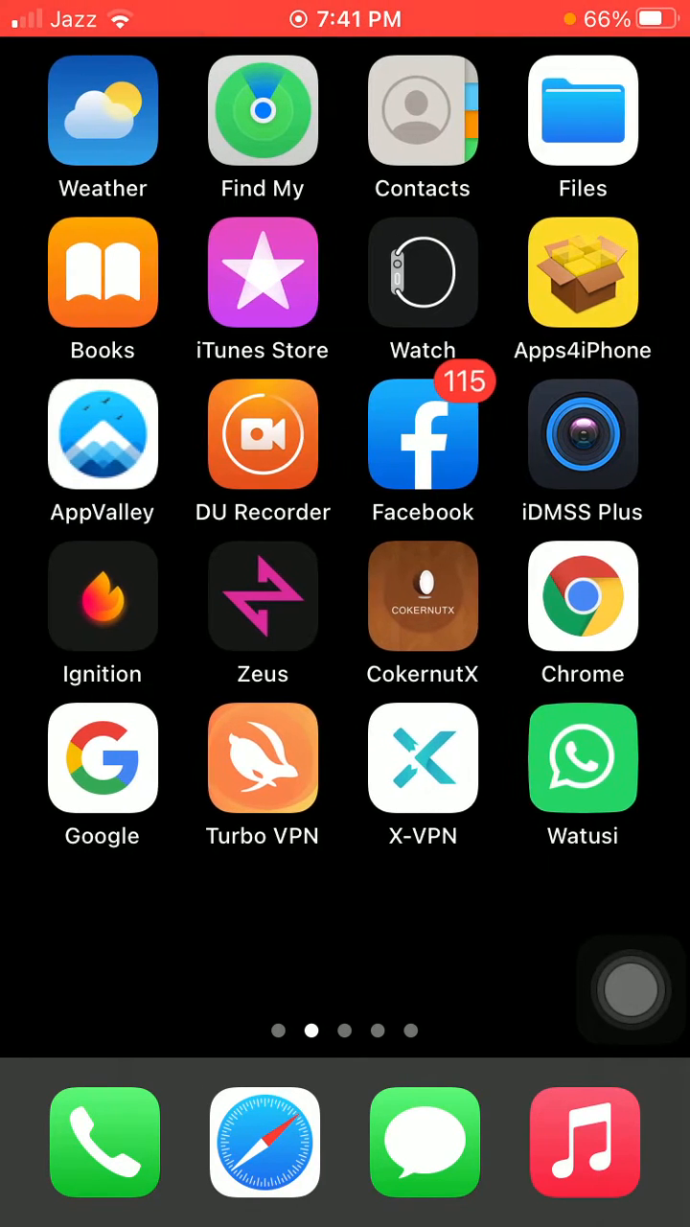
# Swipe back to the first Home Screen page, showing Cydia, Spotify++ and Spotify.
pyautogui.hscroll(3)
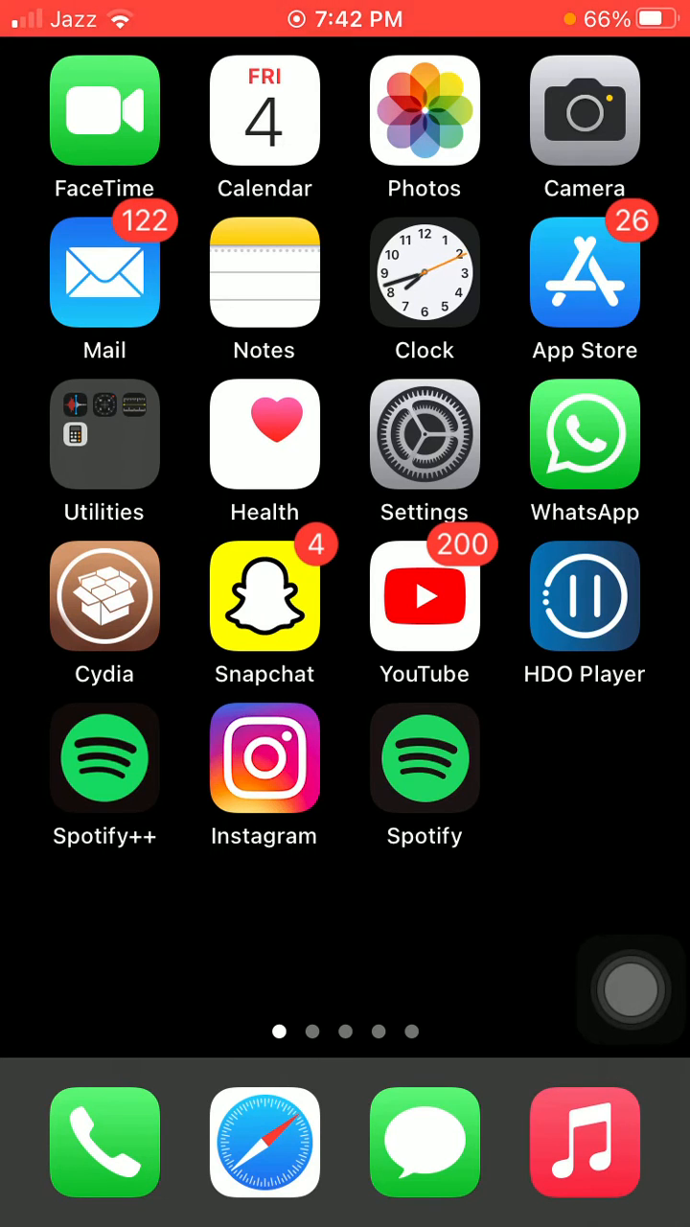
# Open Settings, go to Bluetooth and switch the Bluetooth toggle off.
pyautogui.click(424, 433)
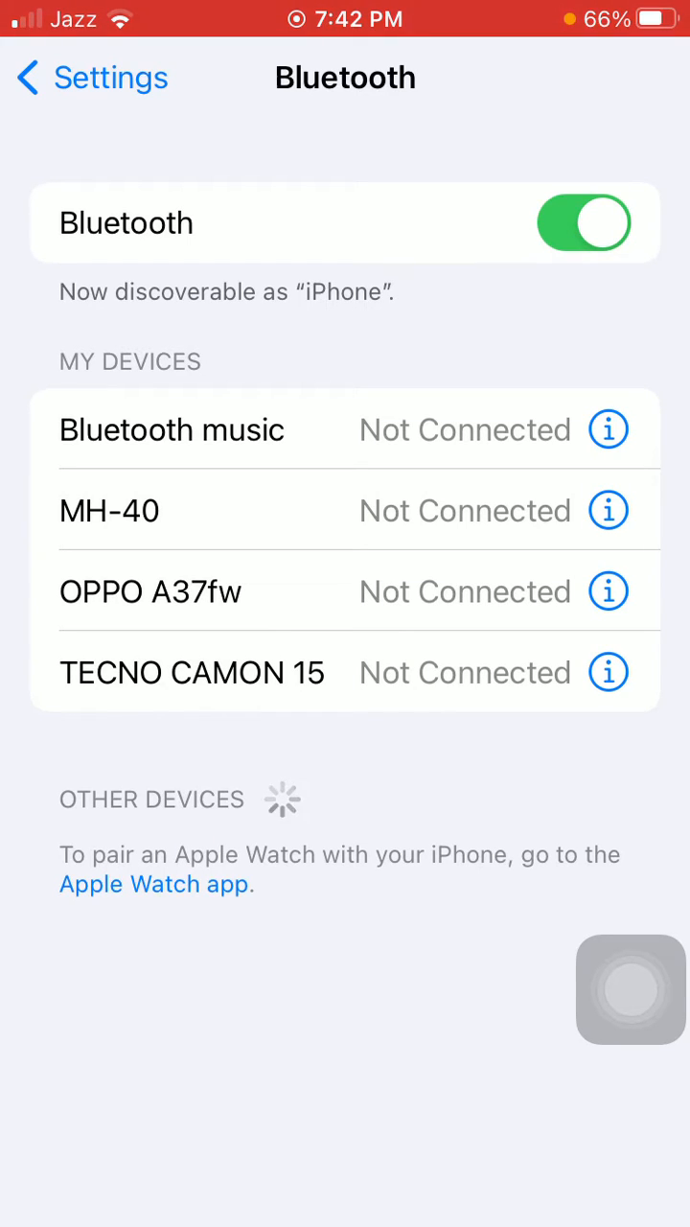
pyautogui.click(608, 430)
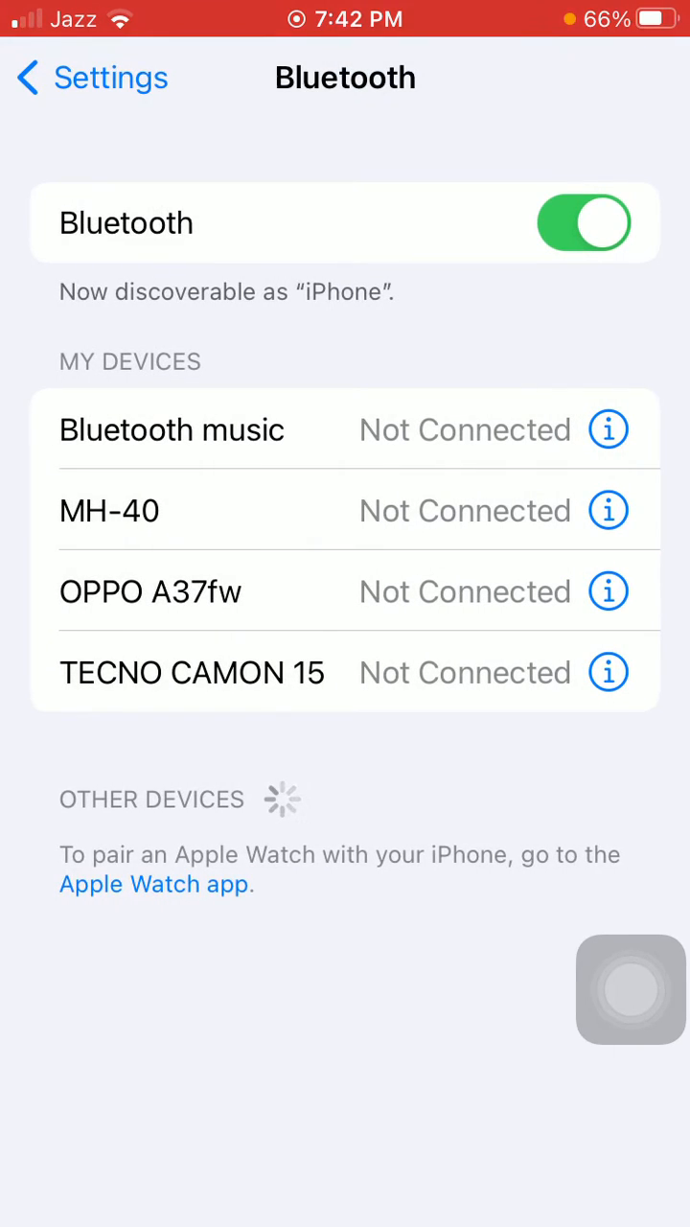
pyautogui.click(583, 223)
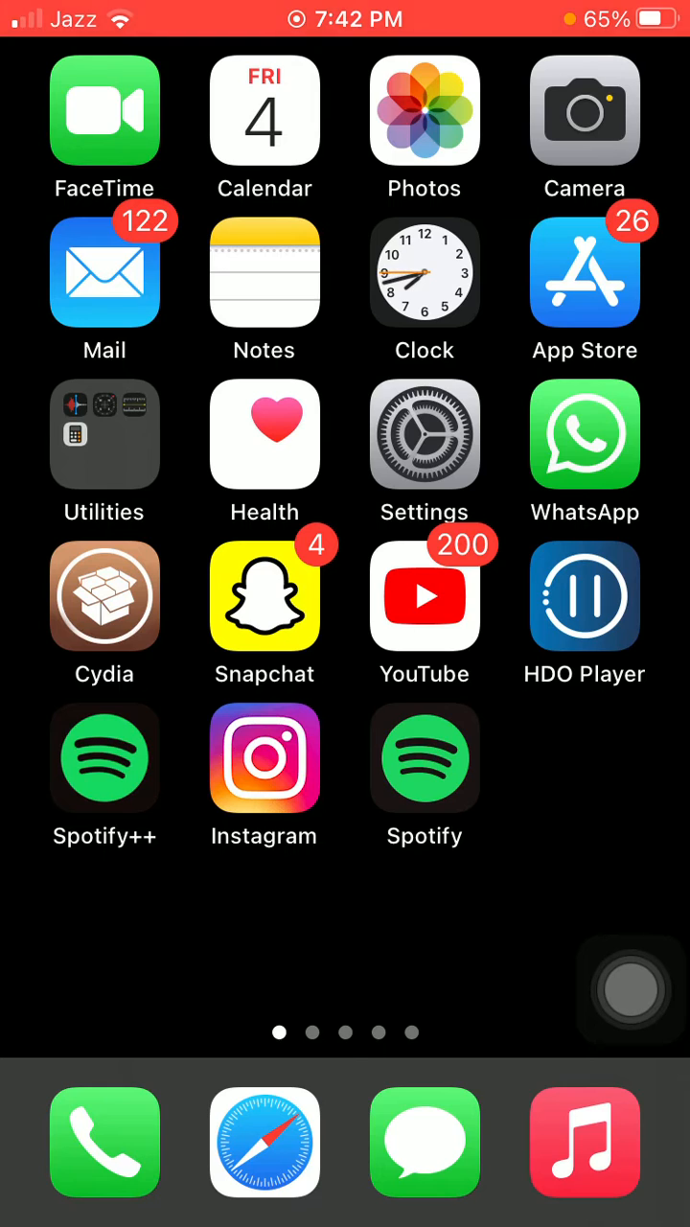
# Reopen Settings > Bluetooth, switch Bluetooth back on, and scroll down the General page.
pyautogui.click(425, 435)
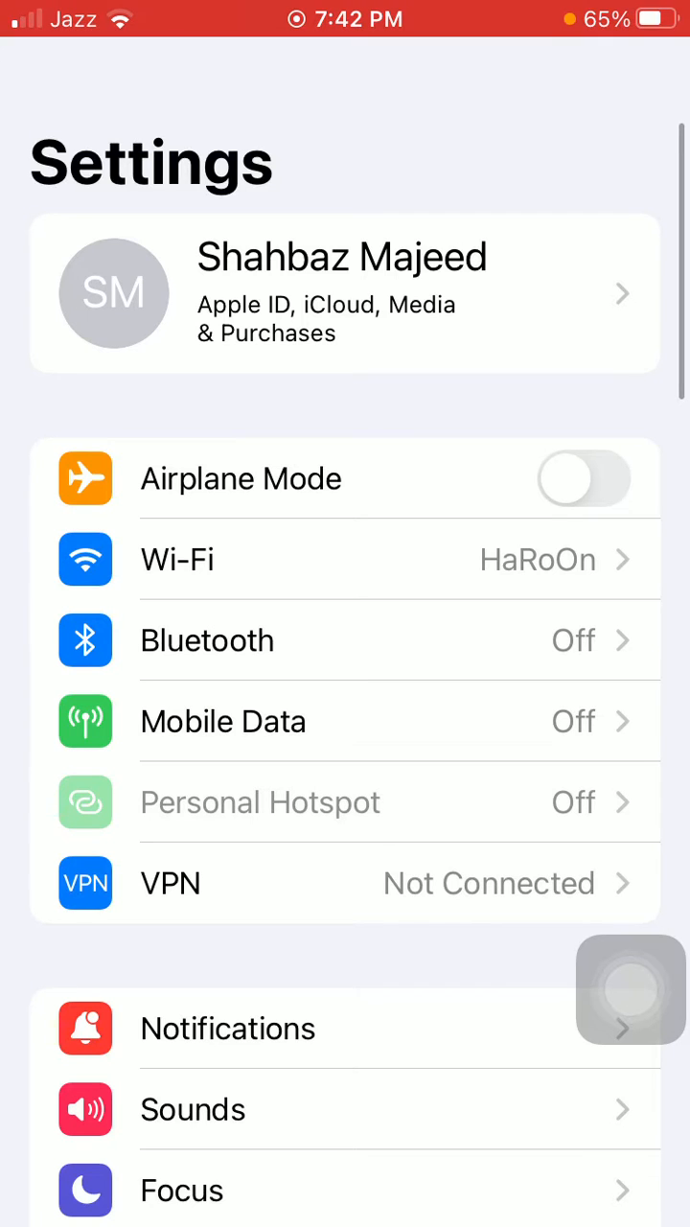
pyautogui.click(207, 641)
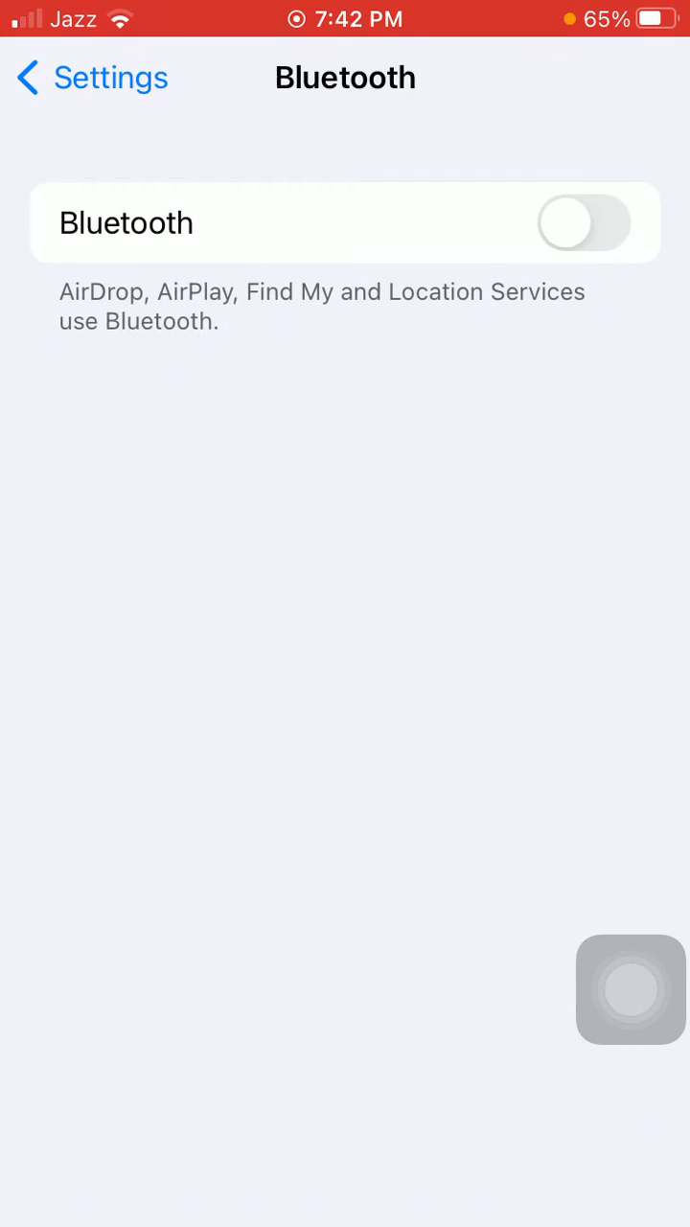
pyautogui.click(584, 223)
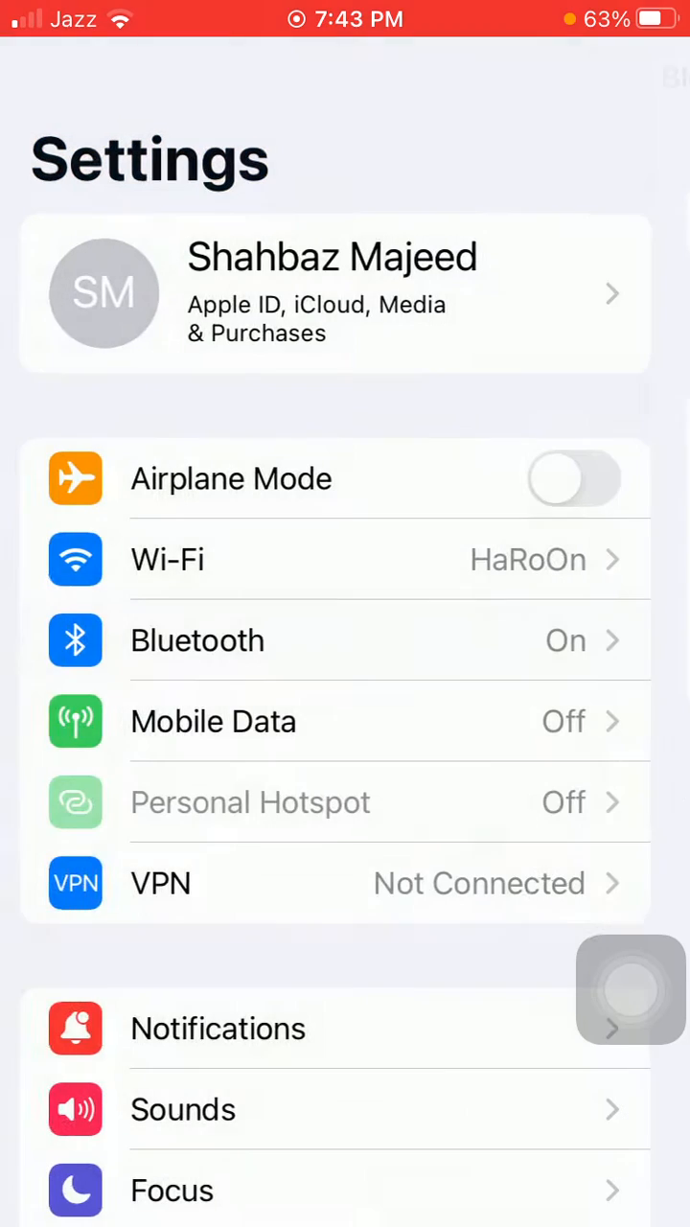
pyautogui.scroll(-3)
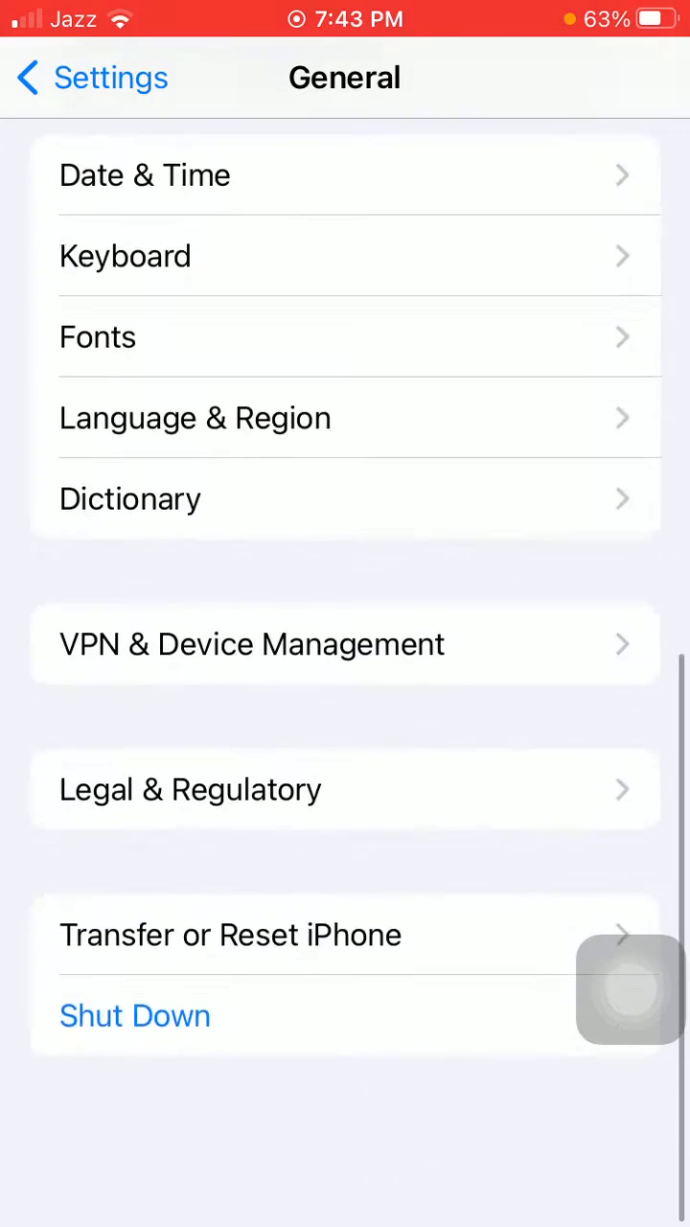
# Choose Reset Network Settings under General > Transfer or Reset iPhone > Reset.
pyautogui.click(230, 935)
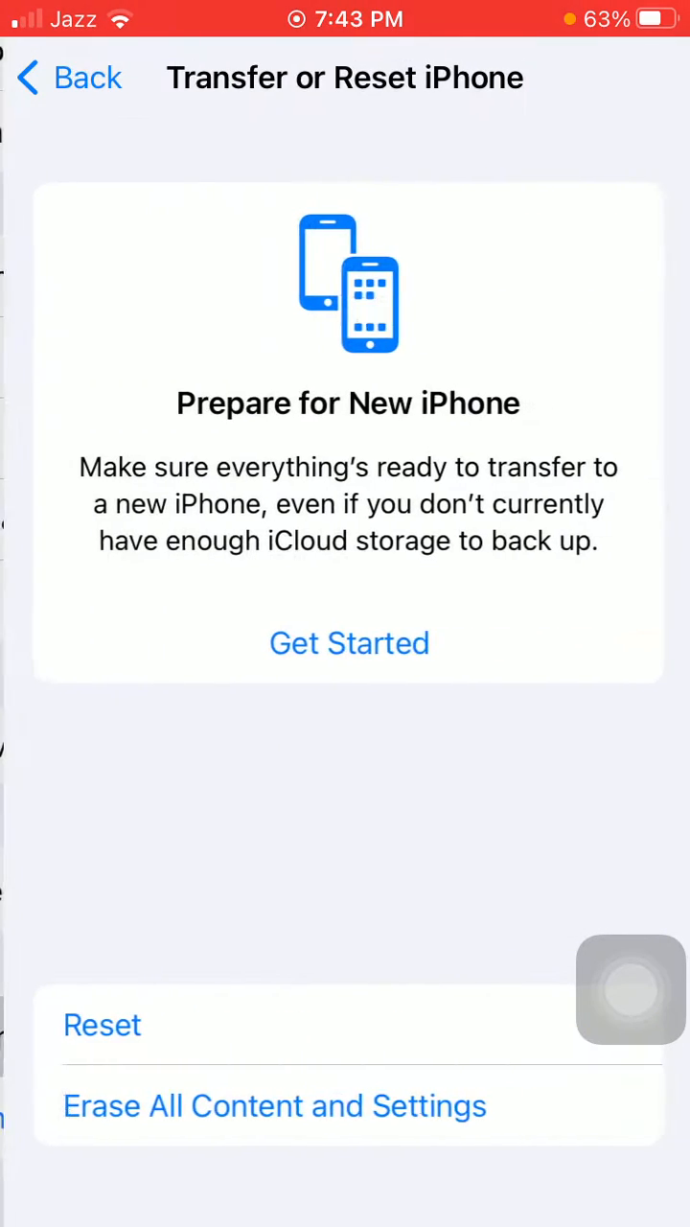
pyautogui.click(101, 1025)
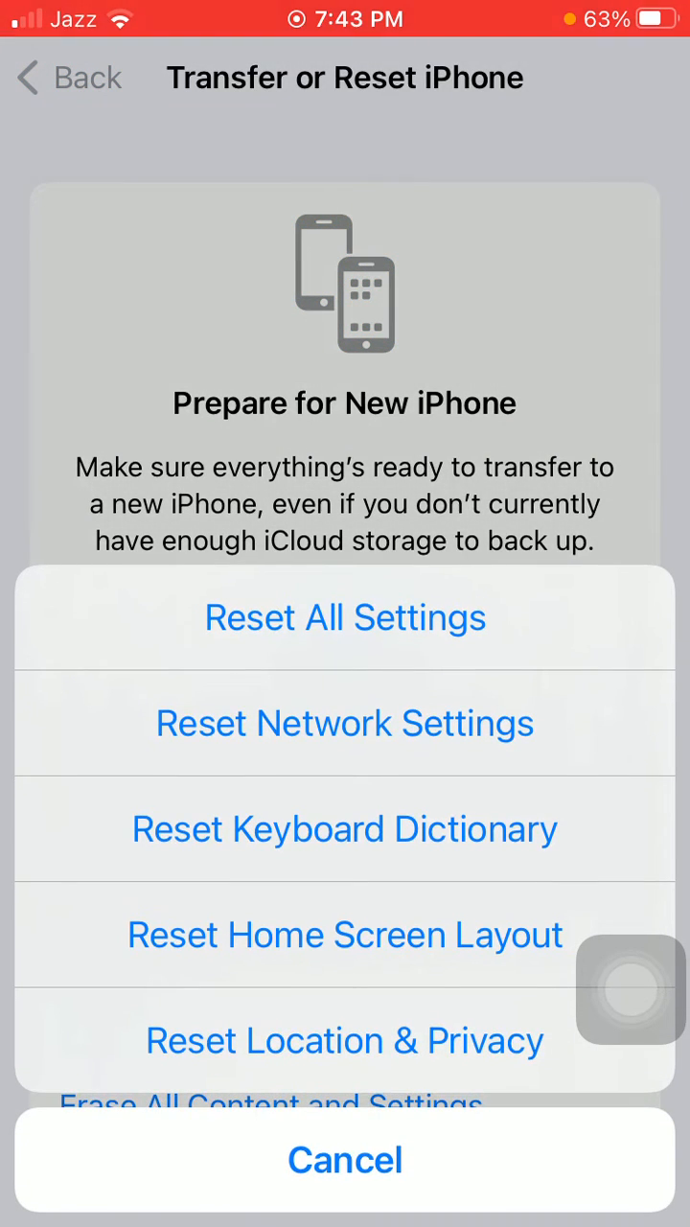
pyautogui.click(345, 617)
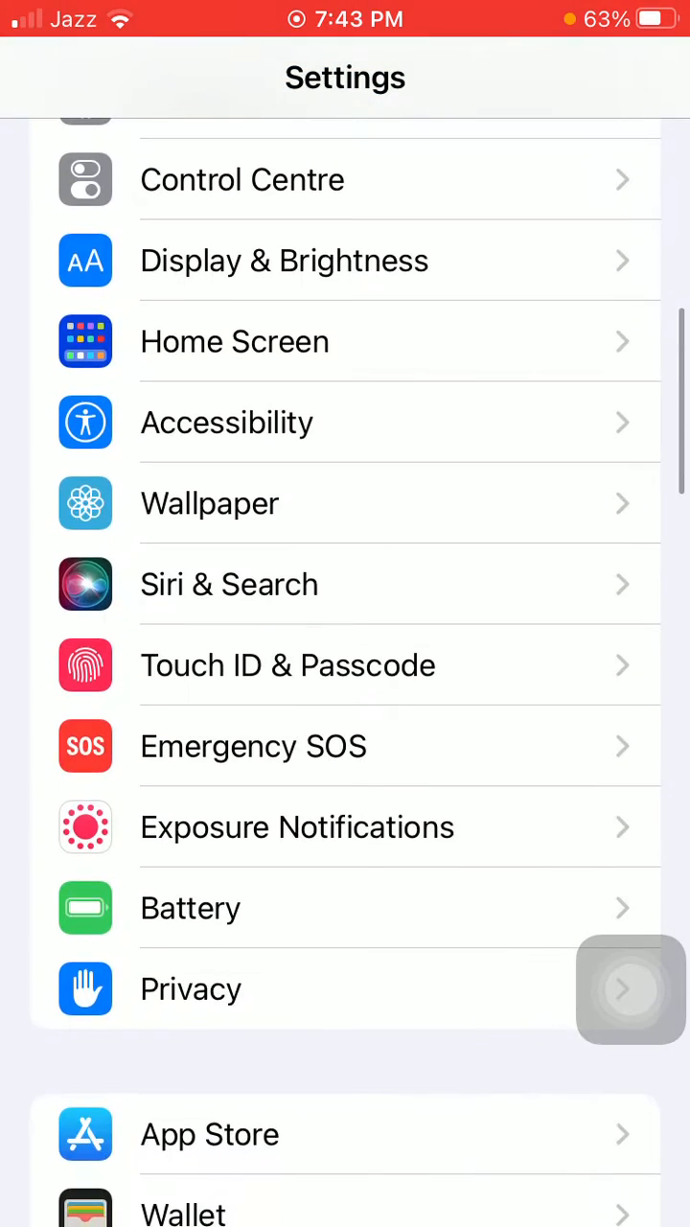
# Confirm Low Power Mode is off on the Battery page, then go Home via AssistiveTouch.
pyautogui.click(190, 908)
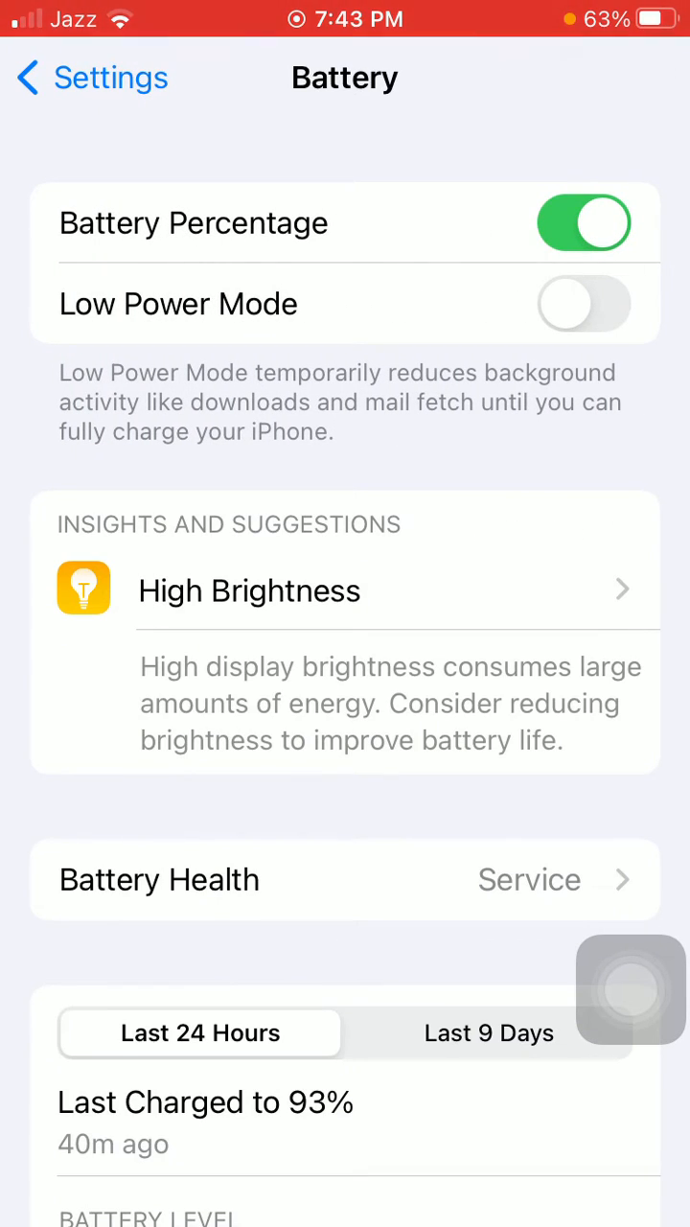
pyautogui.click(631, 991)
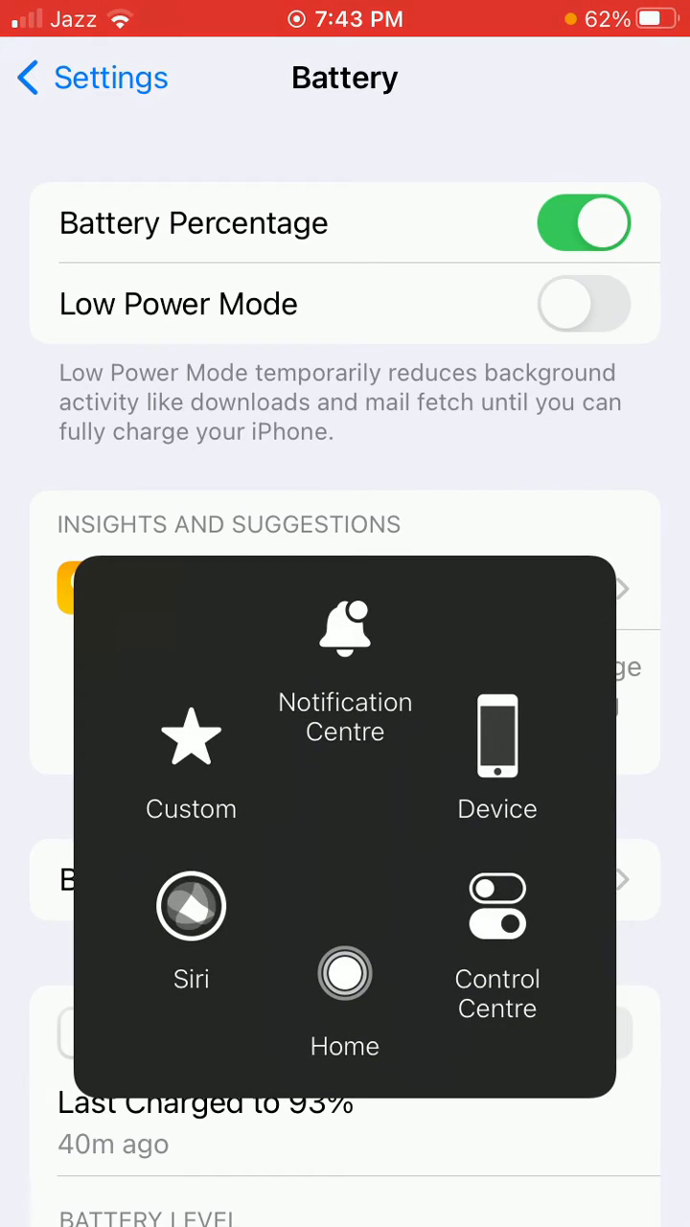
pyautogui.click(344, 974)
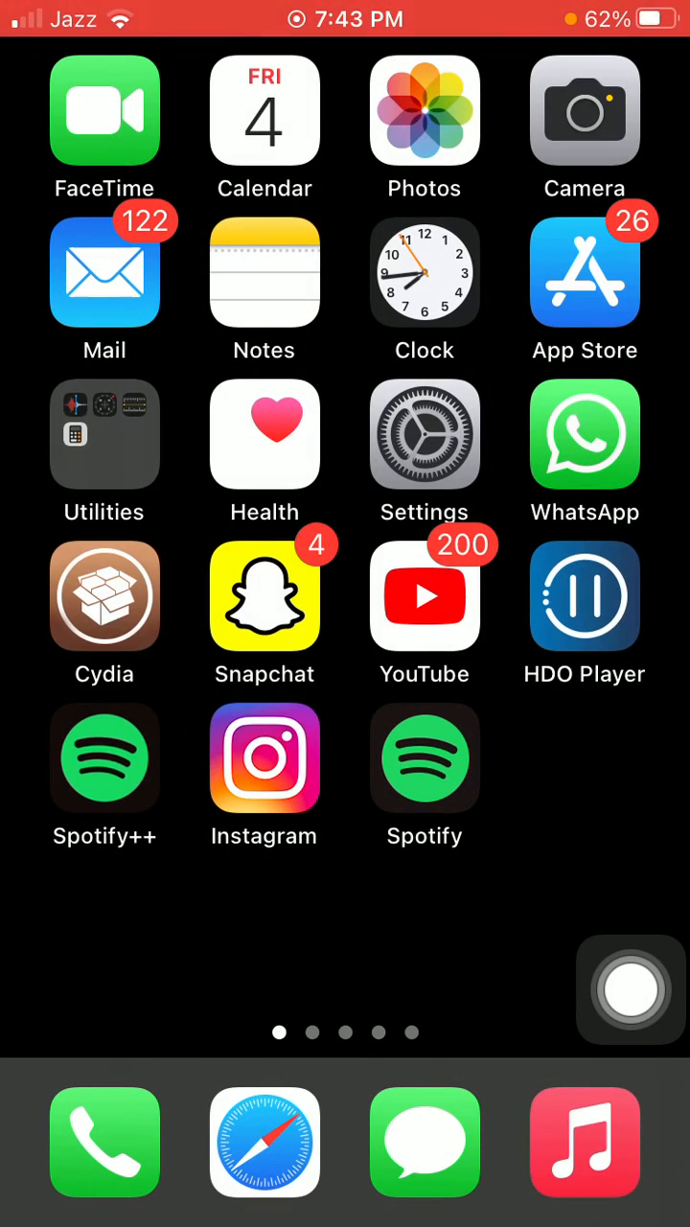